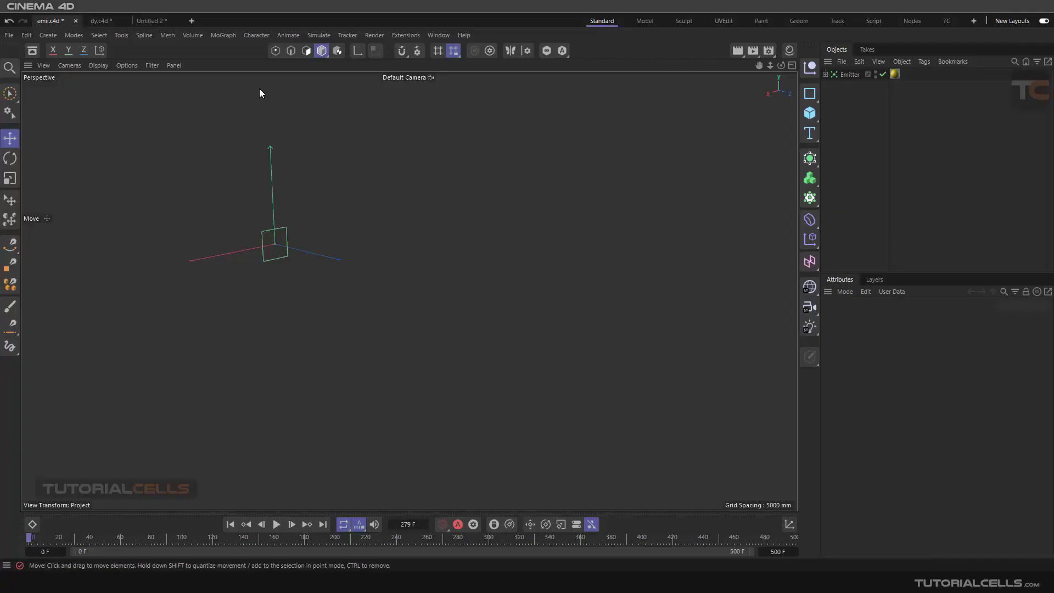
Step: Add a Turbulence force from Simulate > Forces and play the emitter animation
{"action": "left_click", "coordinate": [319, 35]}
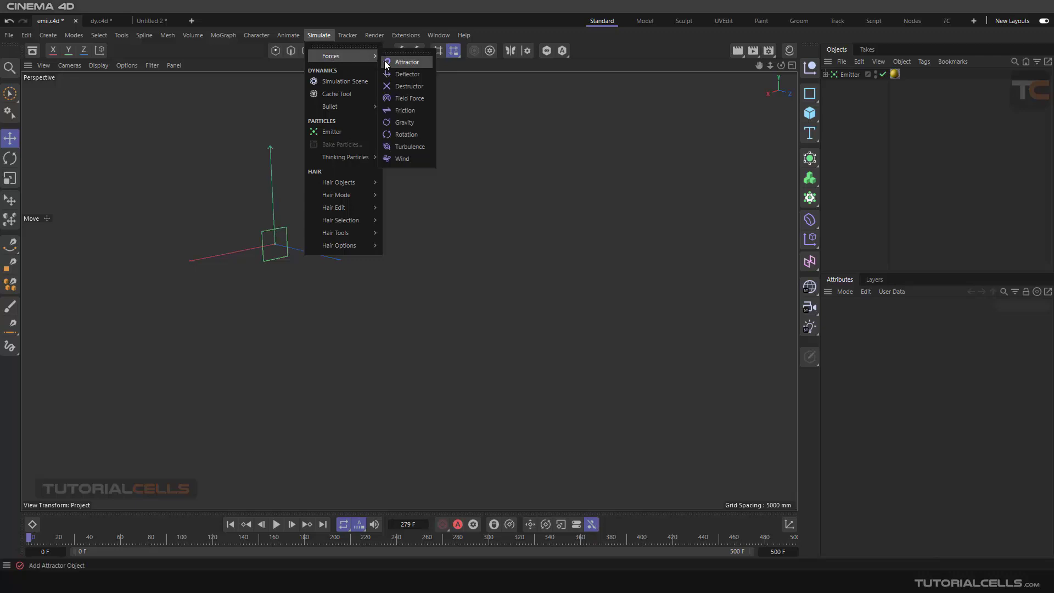
{"action": "left_click", "coordinate": [408, 147]}
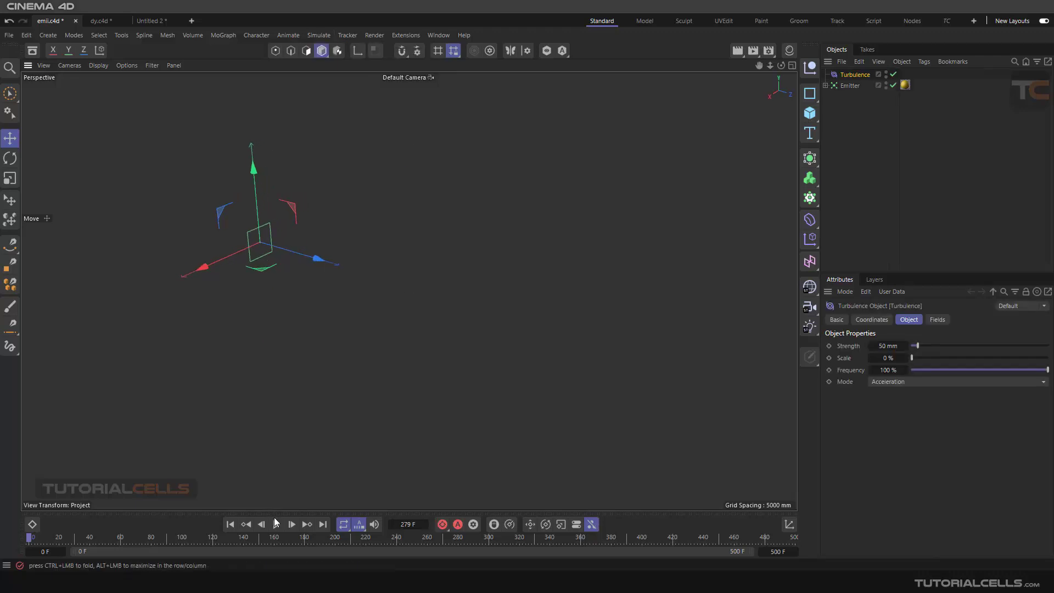
{"action": "left_click", "coordinate": [291, 524]}
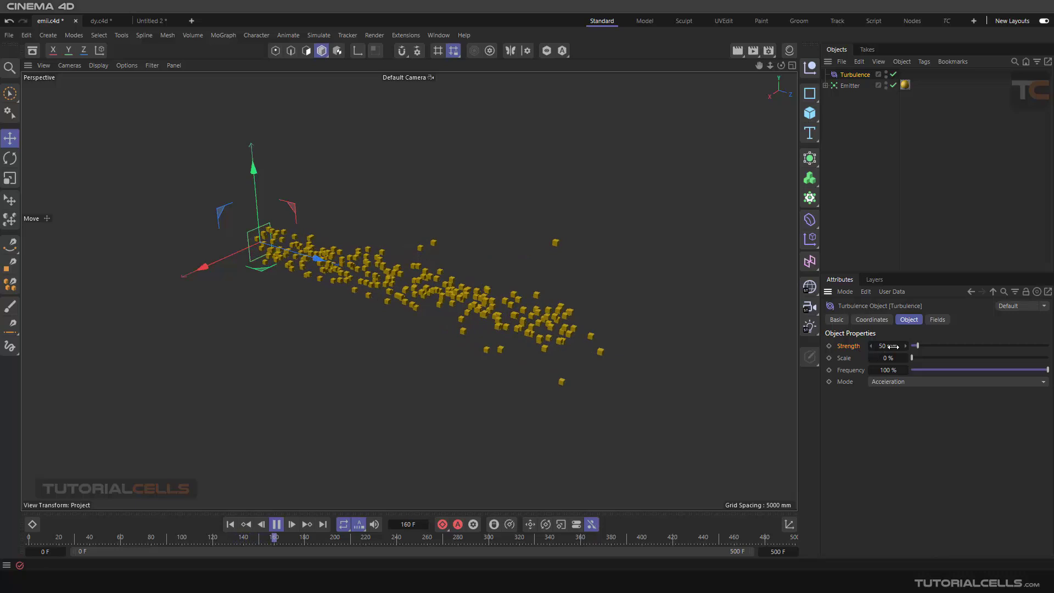
Step: Set Turbulence strength to 679 mm, keep Acceleration mode, and replay the particles
{"action": "left_click_drag", "start_coordinate": [914, 345], "coordinate": [1001, 345]}
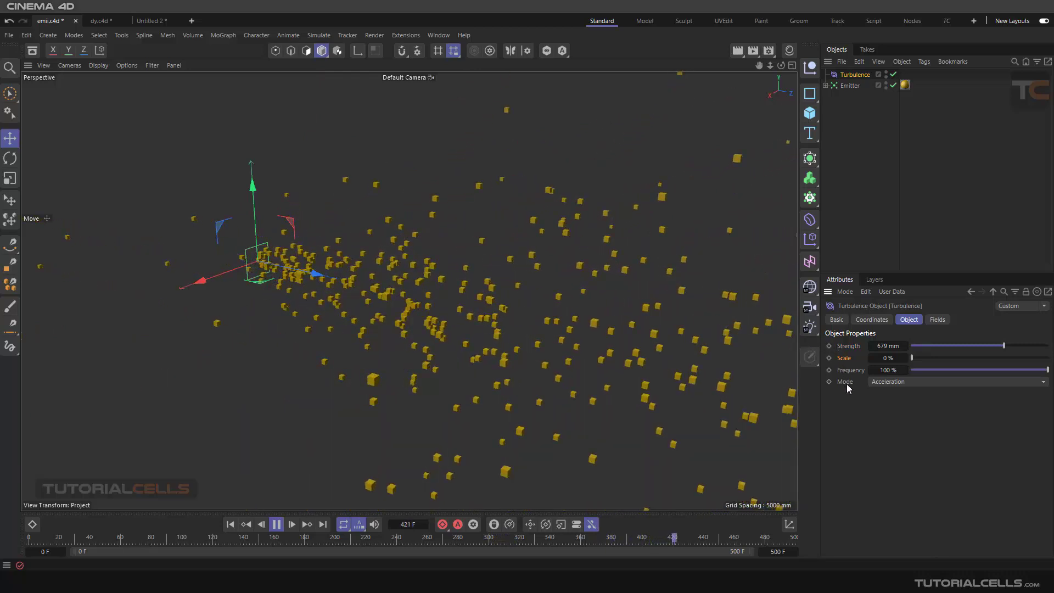
{"action": "left_click", "coordinate": [954, 381]}
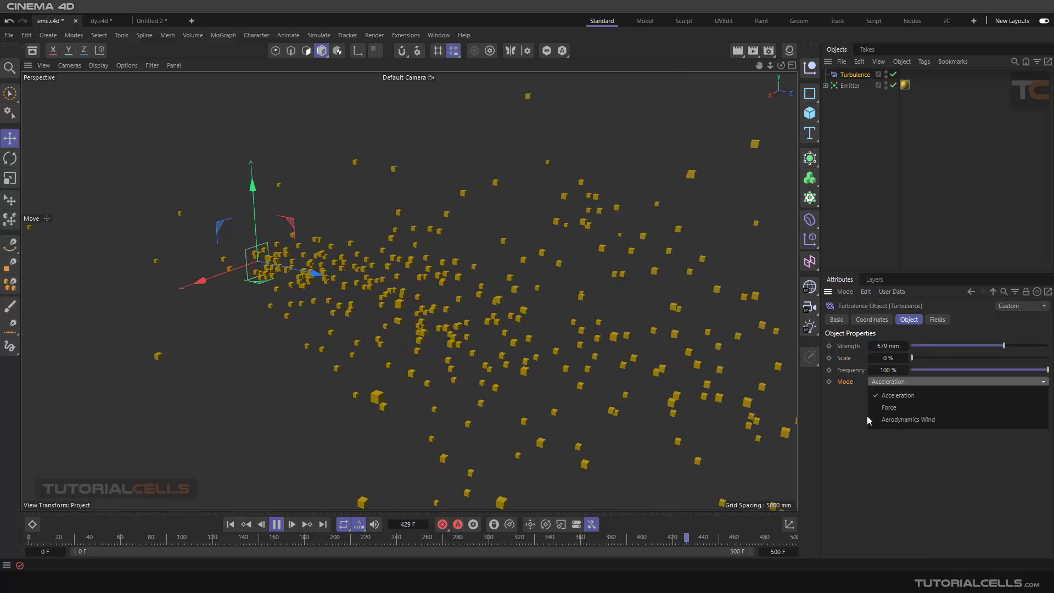
{"action": "left_click", "coordinate": [888, 395]}
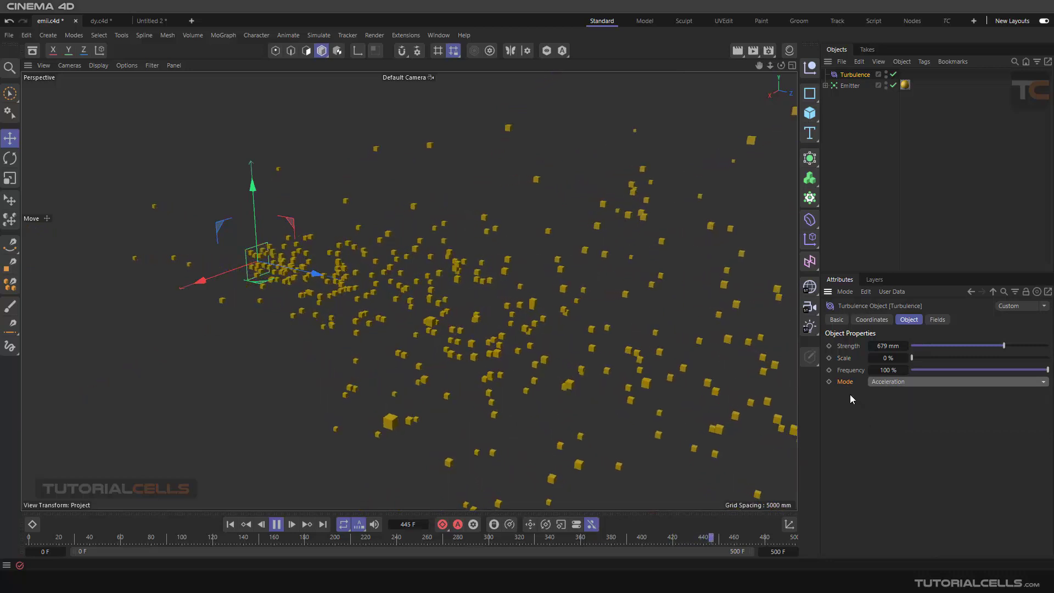
{"action": "left_click", "coordinate": [291, 524]}
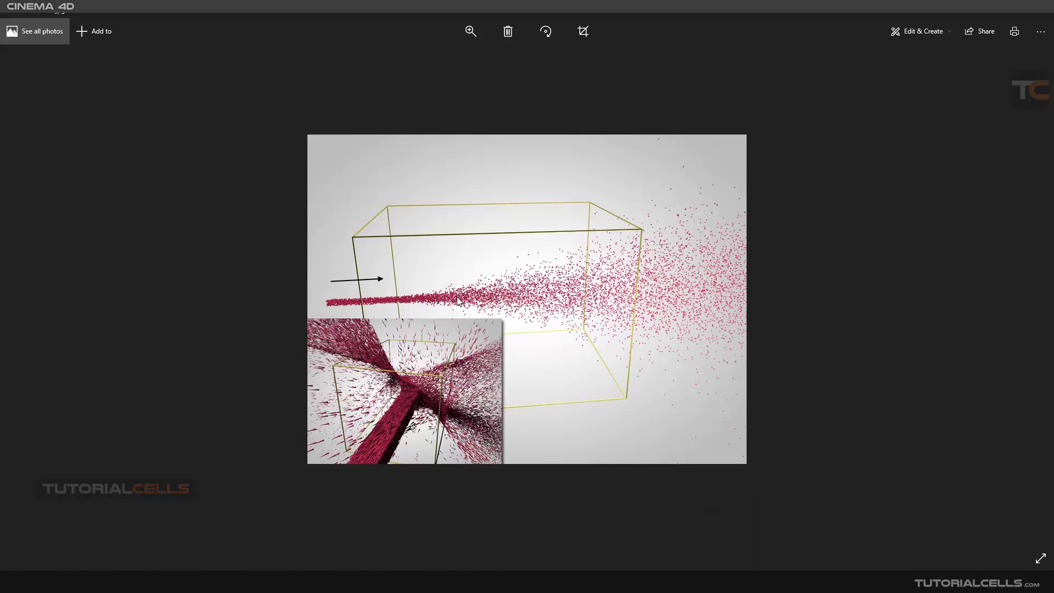
{"action": "mouse_move", "coordinate": [577, 269]}
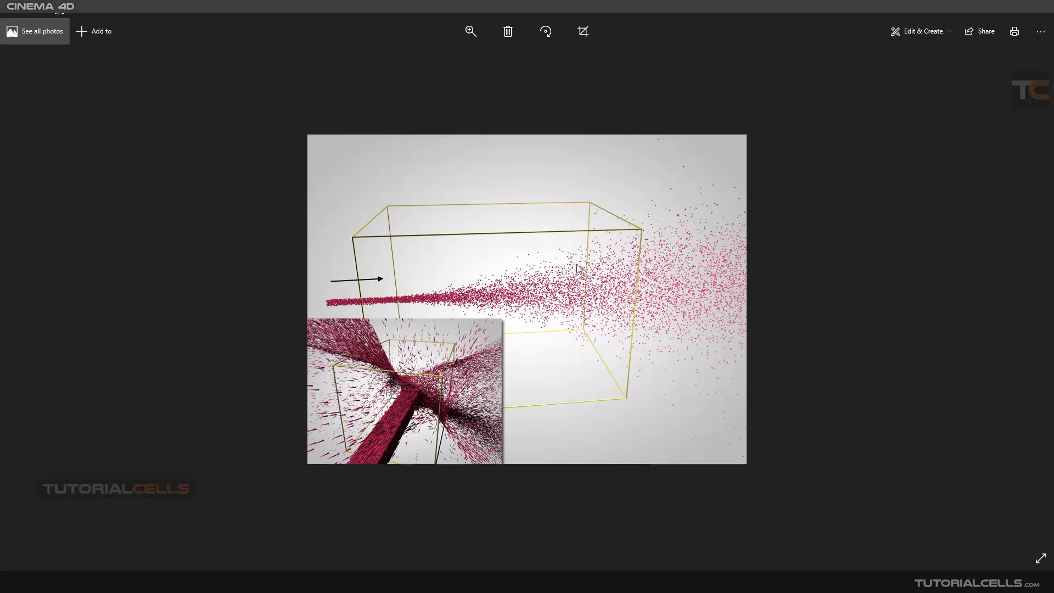
{"action": "mouse_move", "coordinate": [613, 254]}
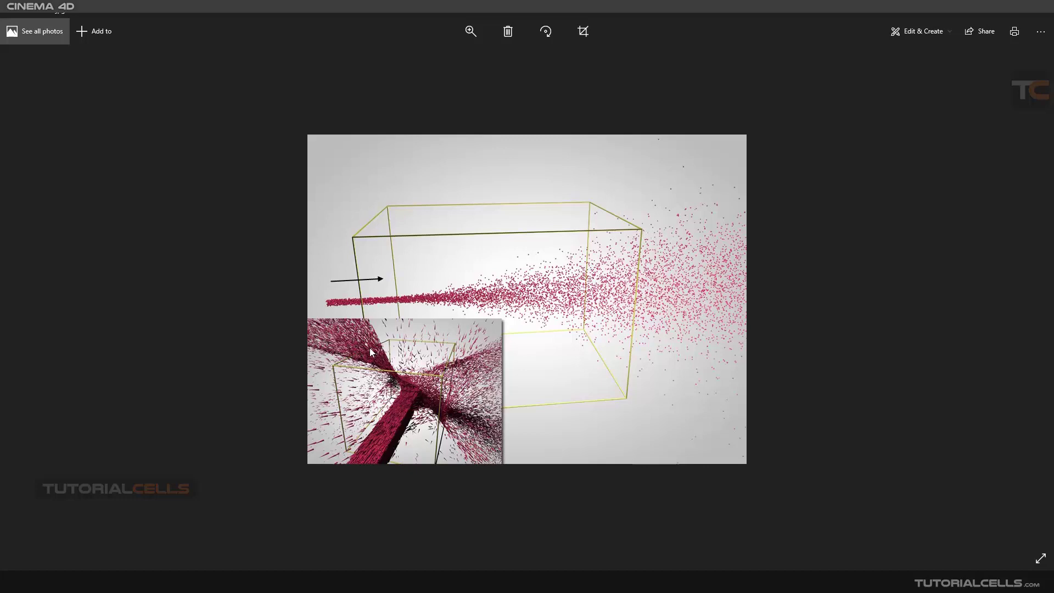
{"action": "mouse_move", "coordinate": [403, 392]}
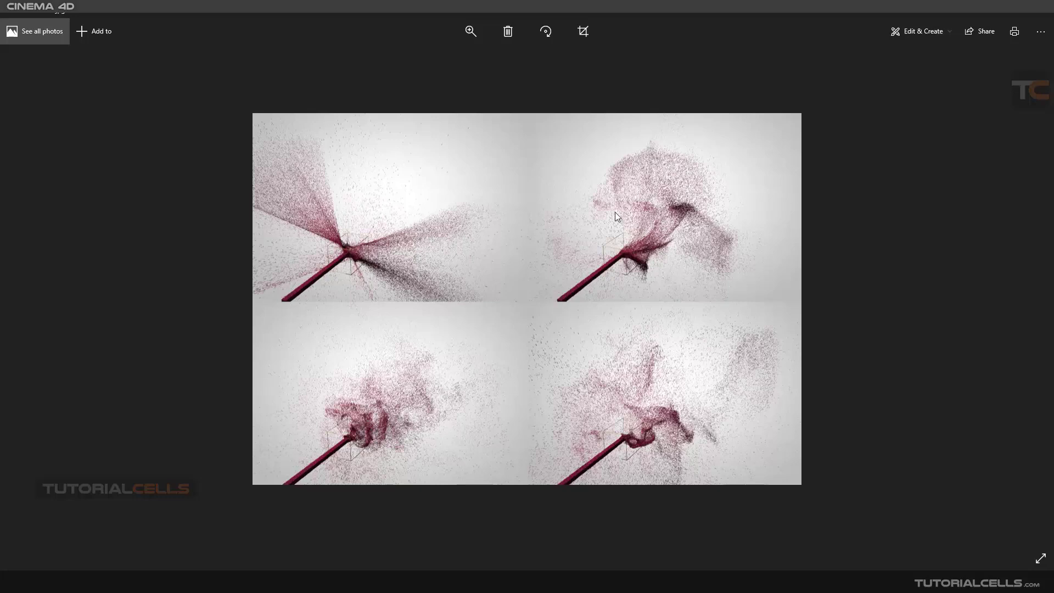
{"action": "mouse_move", "coordinate": [470, 534]}
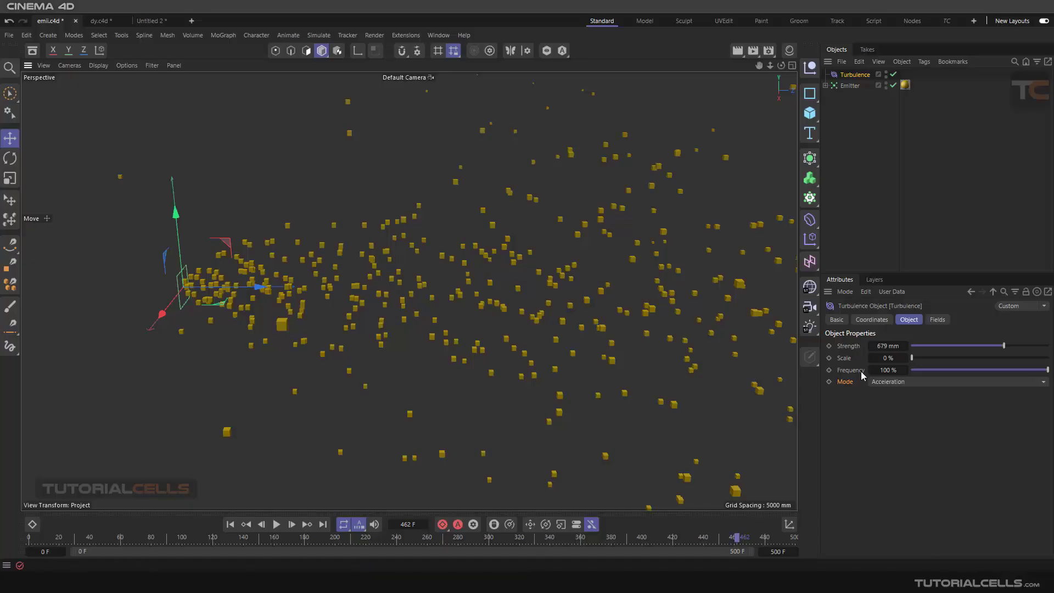
Step: Add a Spherical Field to the Turbulence Fields list
{"action": "left_click", "coordinate": [936, 319]}
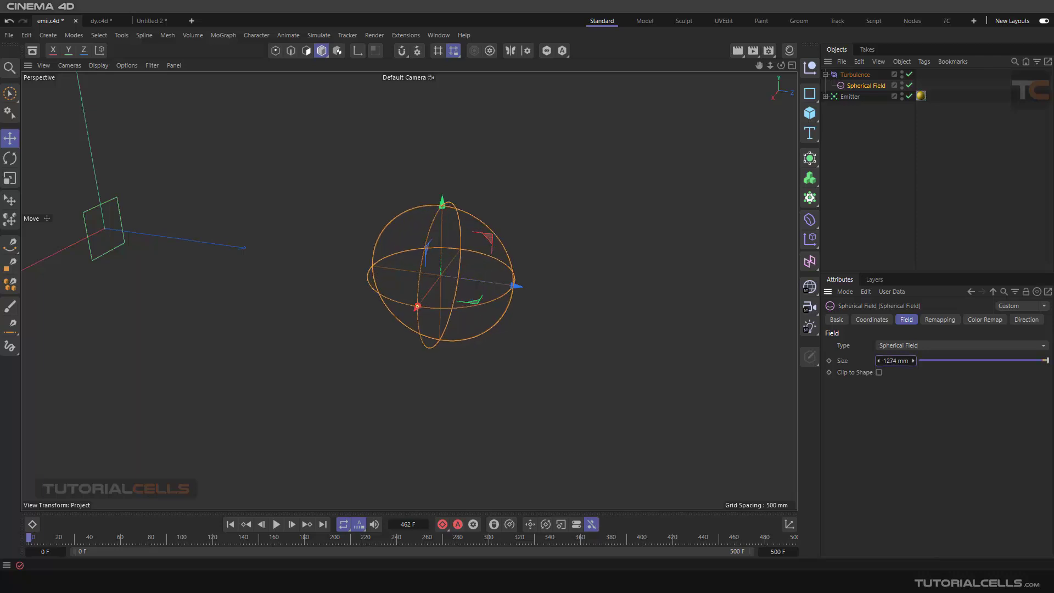
Step: Test the 1325 mm spherical field with playback, then switch to the dy.c4d sphere-grid scene
{"action": "left_click", "coordinate": [276, 524]}
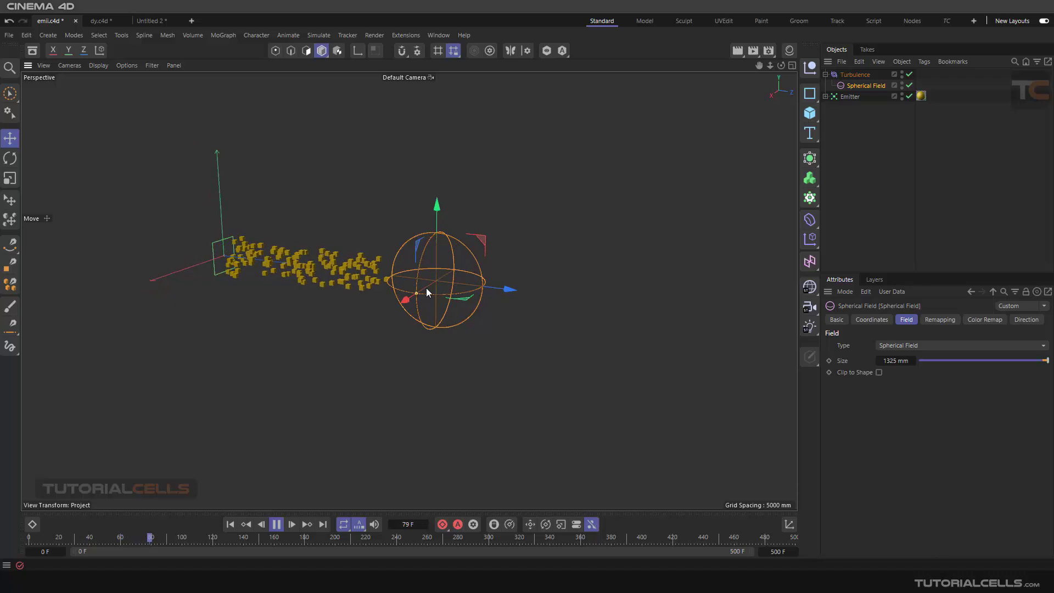
{"action": "left_click", "coordinate": [291, 523]}
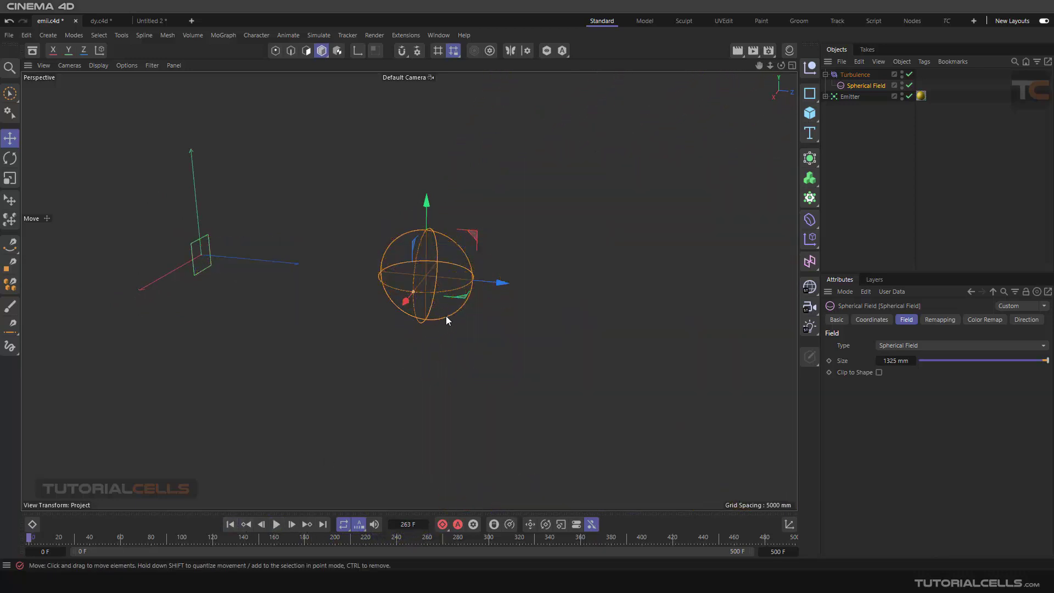
{"action": "left_click", "coordinate": [99, 20]}
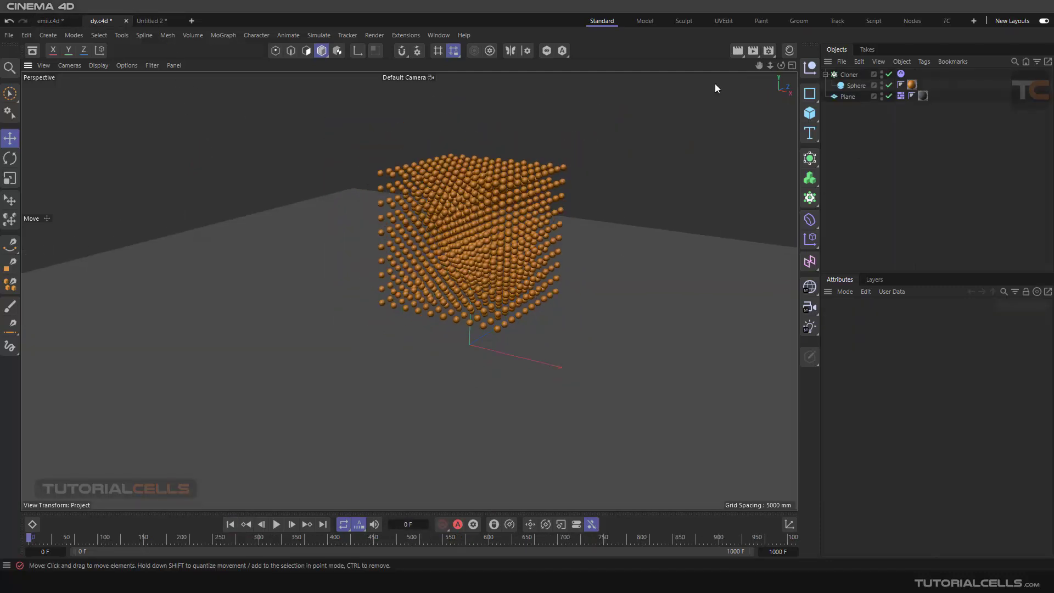
Step: Add Turbulence to the sphere-grid scene and play until clones scatter, pausing near frame 53
{"action": "left_click", "coordinate": [318, 36]}
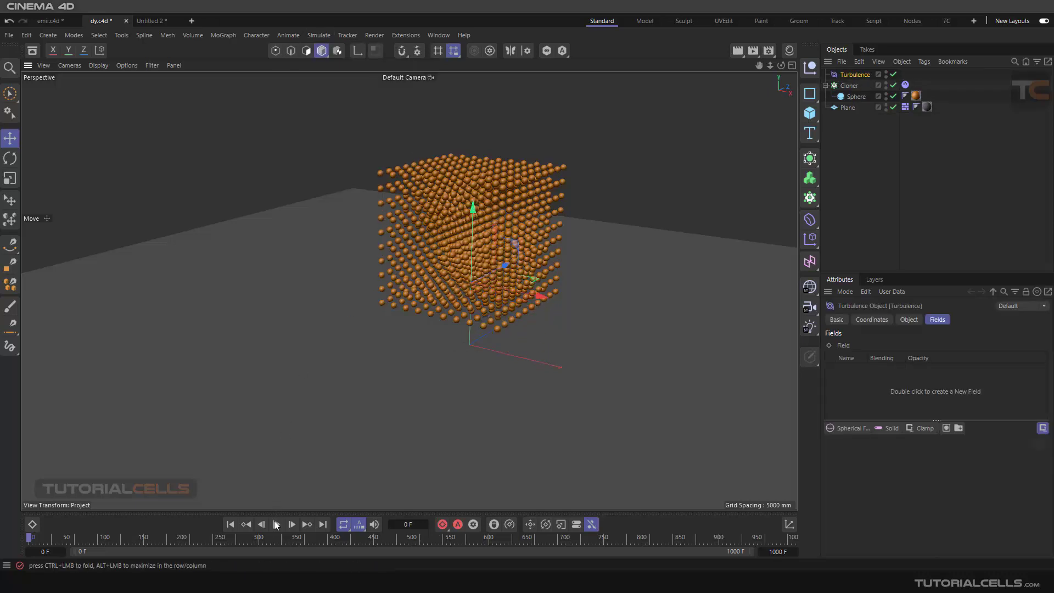
{"action": "left_click", "coordinate": [276, 524]}
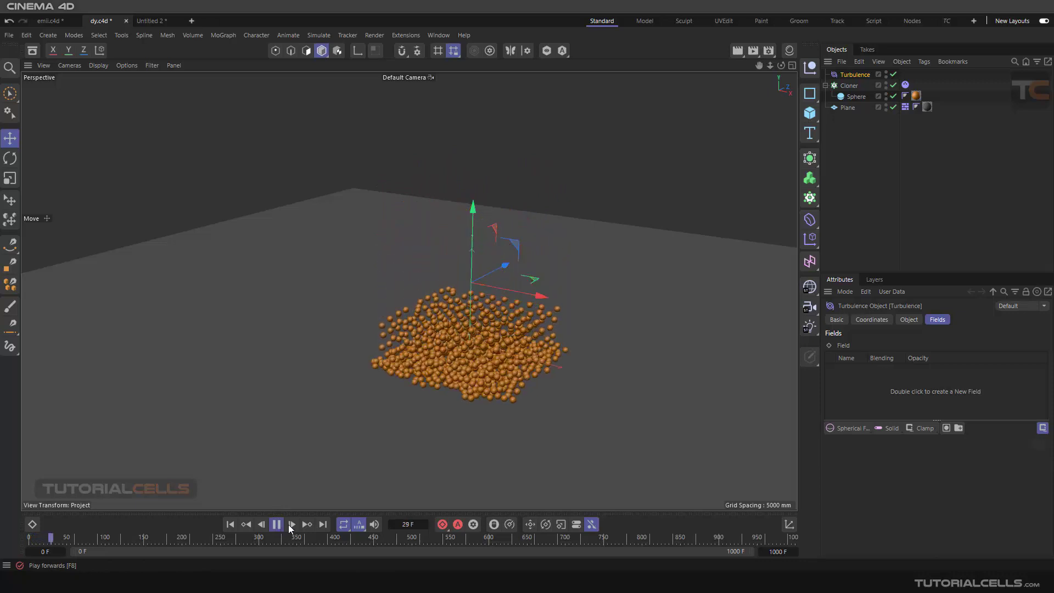
{"action": "left_click", "coordinate": [275, 524]}
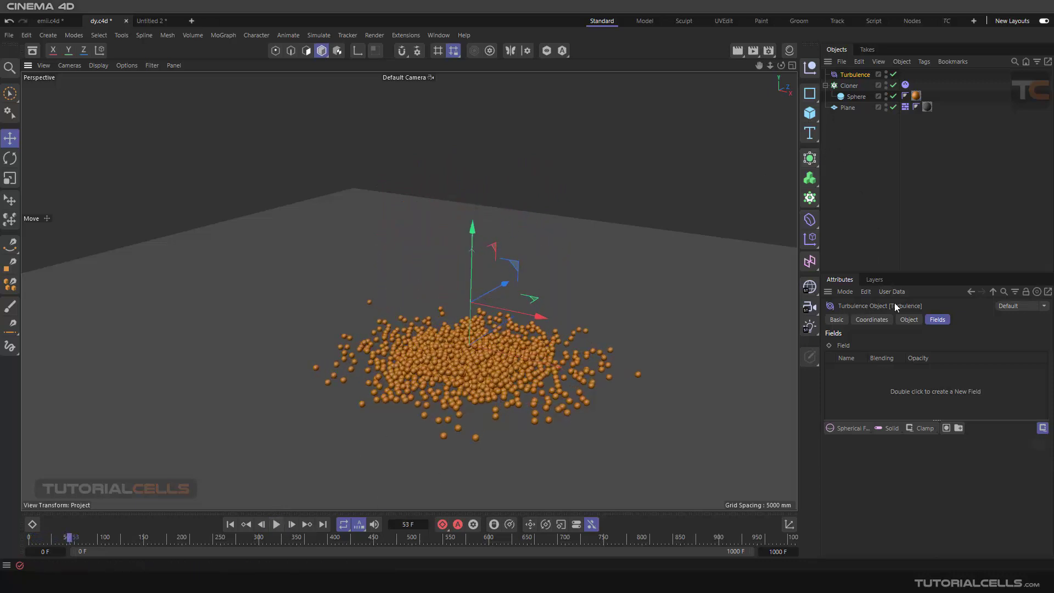
Step: Add a Spherical Field to the turbulence and play with strength near 663 mm
{"action": "double_click", "coordinate": [934, 391]}
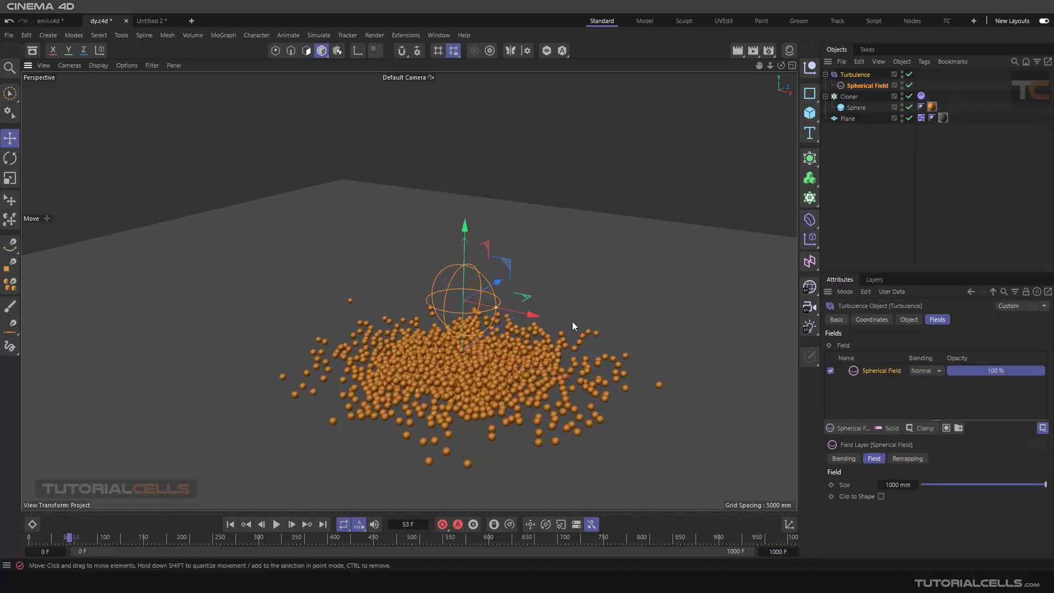
{"action": "left_click", "coordinate": [855, 74]}
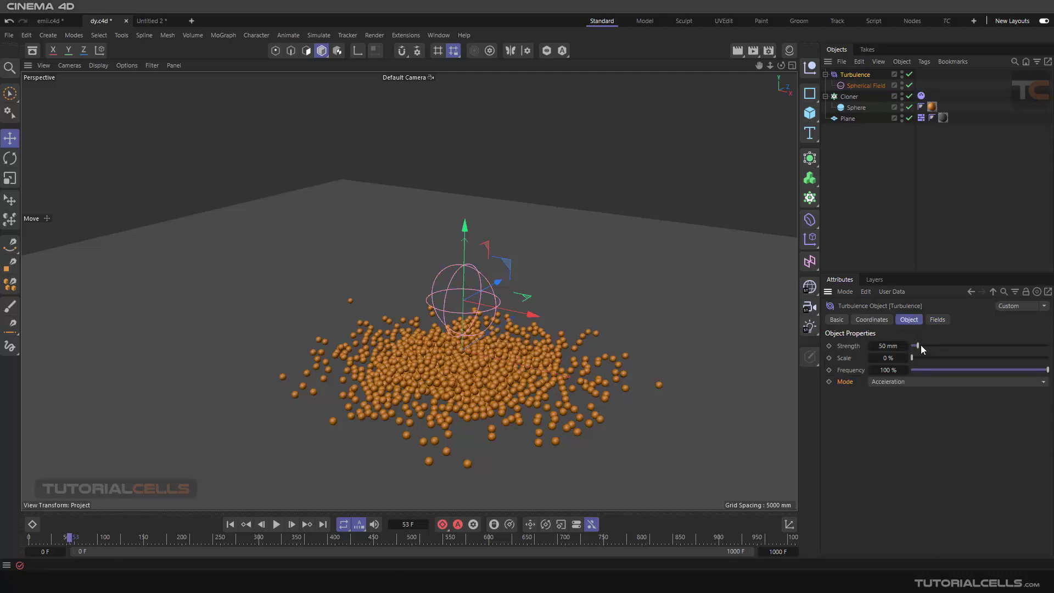
{"action": "left_click", "coordinate": [275, 523]}
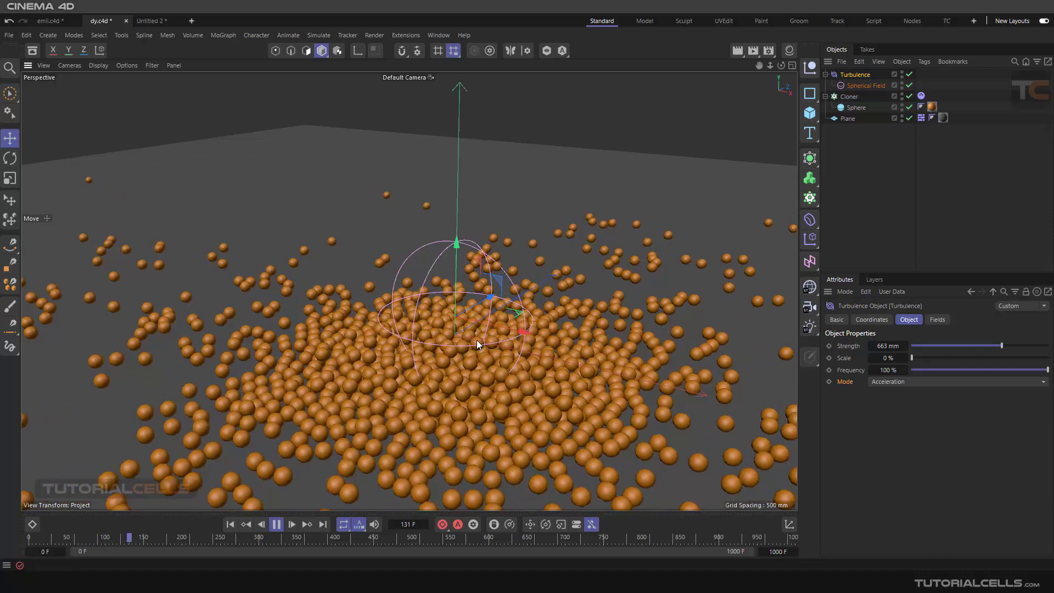
Step: Push Turbulence strength to 1000 mm, replay the simulation from the start, and open the Mode dropdown
{"action": "left_click_drag", "start_coordinate": [982, 345], "coordinate": [1015, 345]}
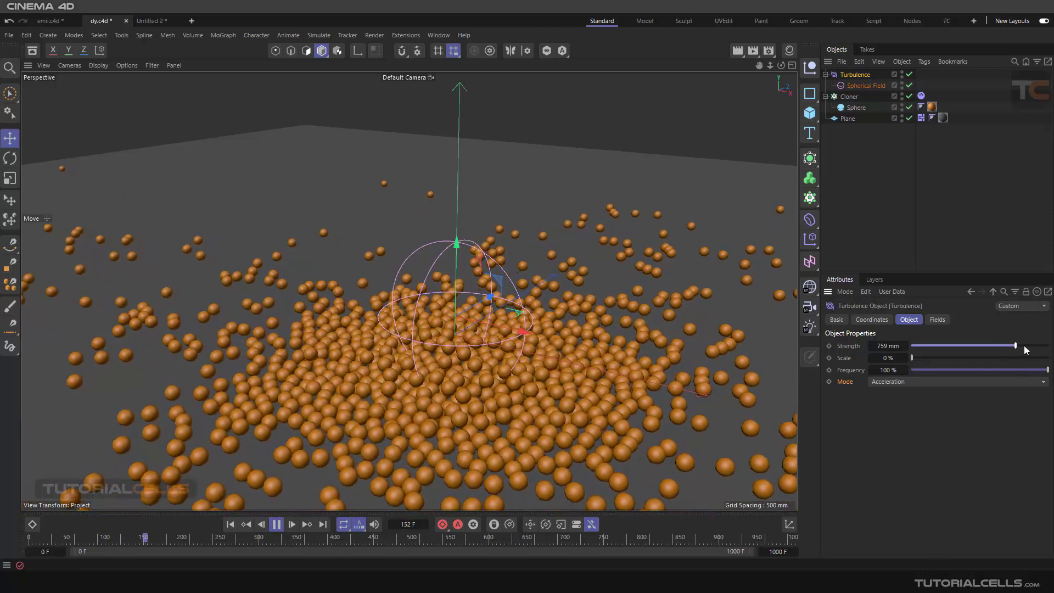
{"action": "left_click_drag", "start_coordinate": [1008, 346], "coordinate": [1048, 345]}
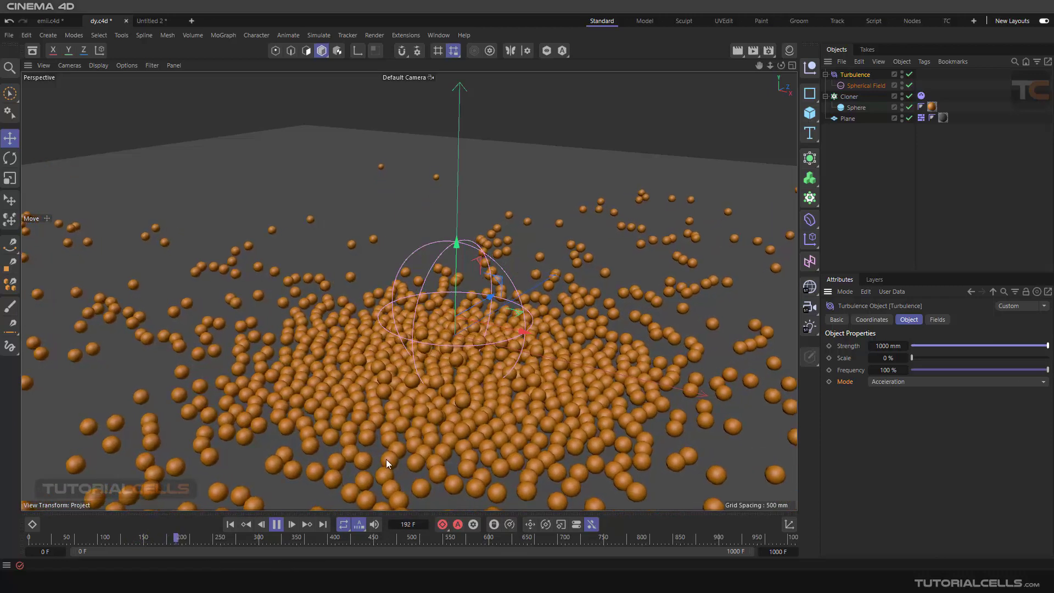
{"action": "left_click", "coordinate": [276, 523]}
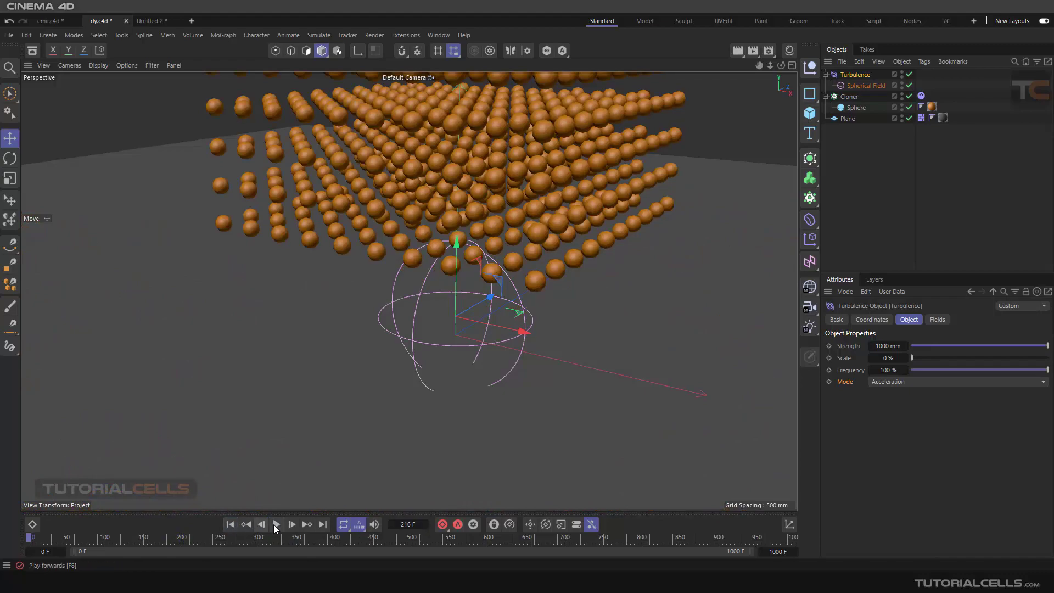
{"action": "left_click", "coordinate": [276, 523]}
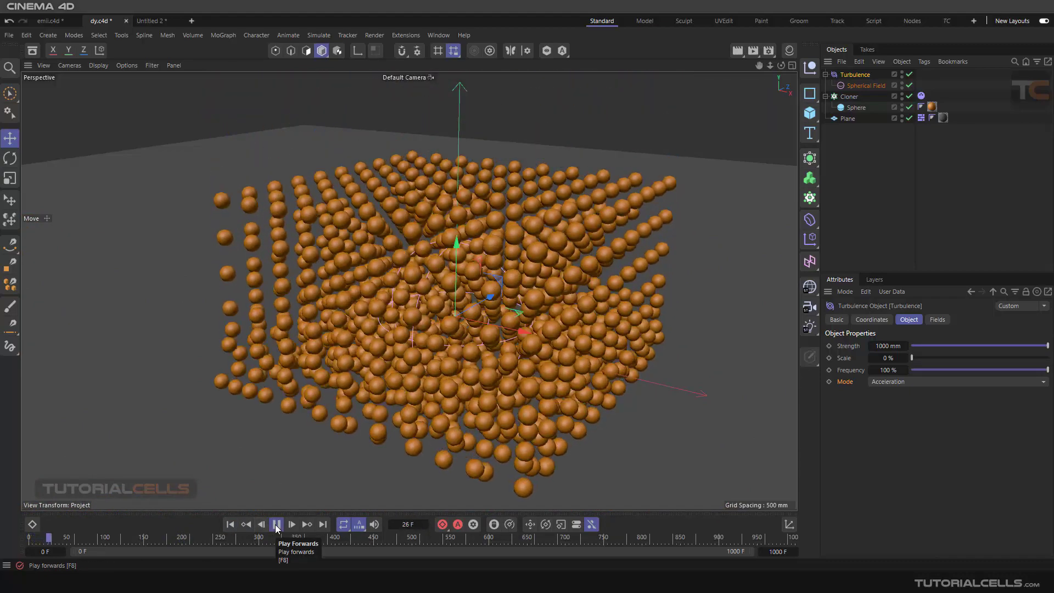
{"action": "left_click", "coordinate": [276, 524]}
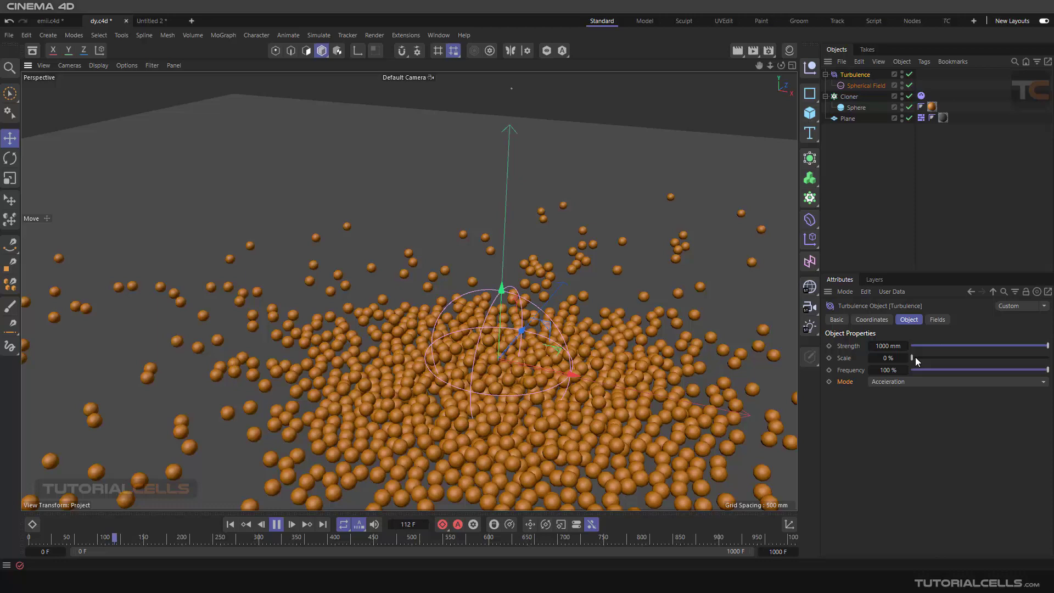
{"action": "left_click", "coordinate": [954, 380]}
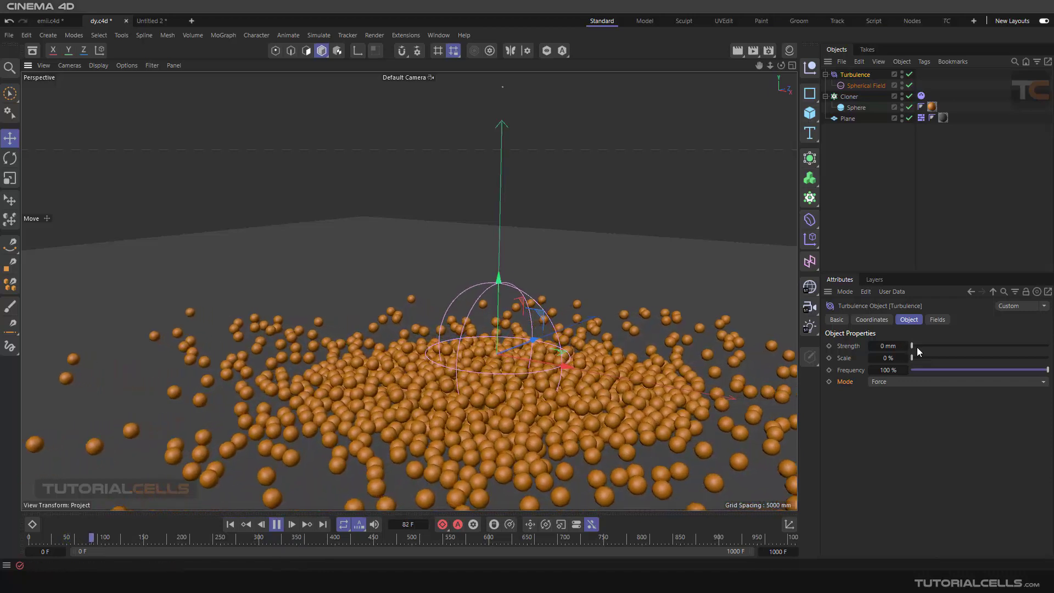
Step: Set Turbulence strength back to 1000 mm and switch the mode to Aerodynamics Wind
{"action": "left_click_drag", "start_coordinate": [913, 345], "coordinate": [1047, 346]}
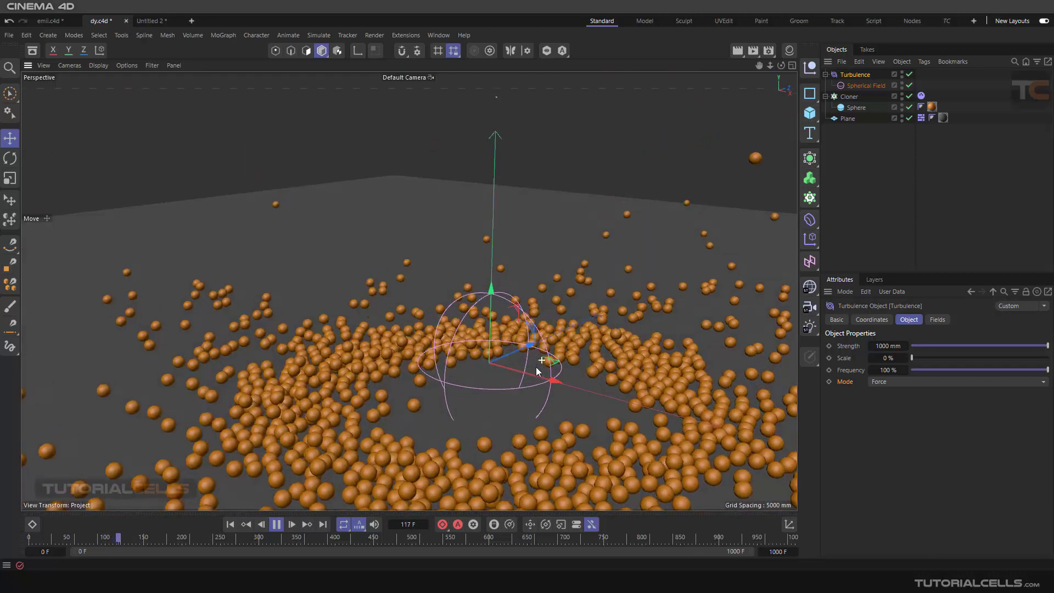
{"action": "left_click", "coordinate": [954, 381]}
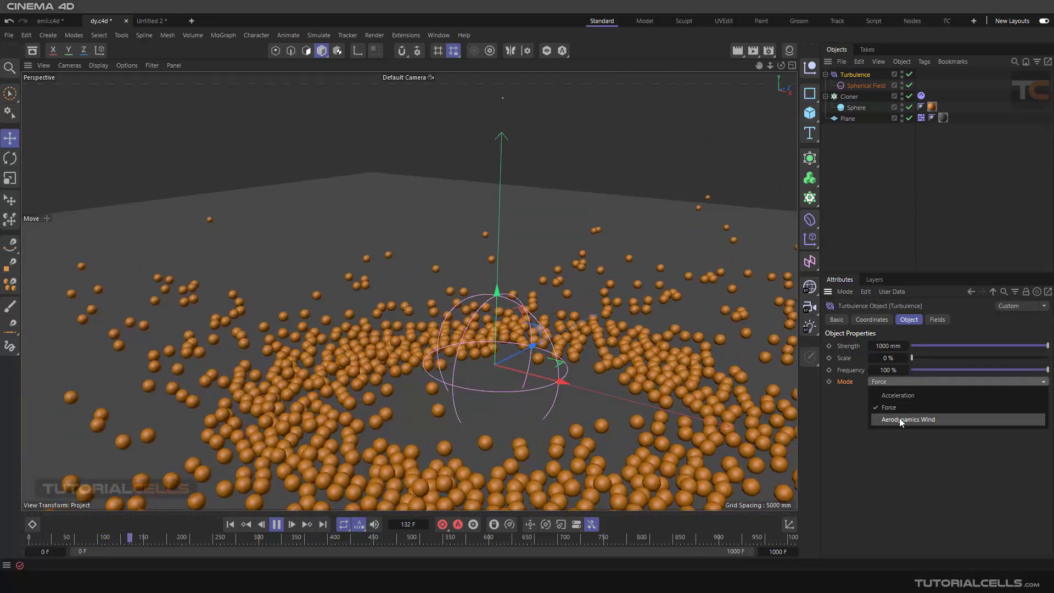
{"action": "left_click", "coordinate": [896, 394]}
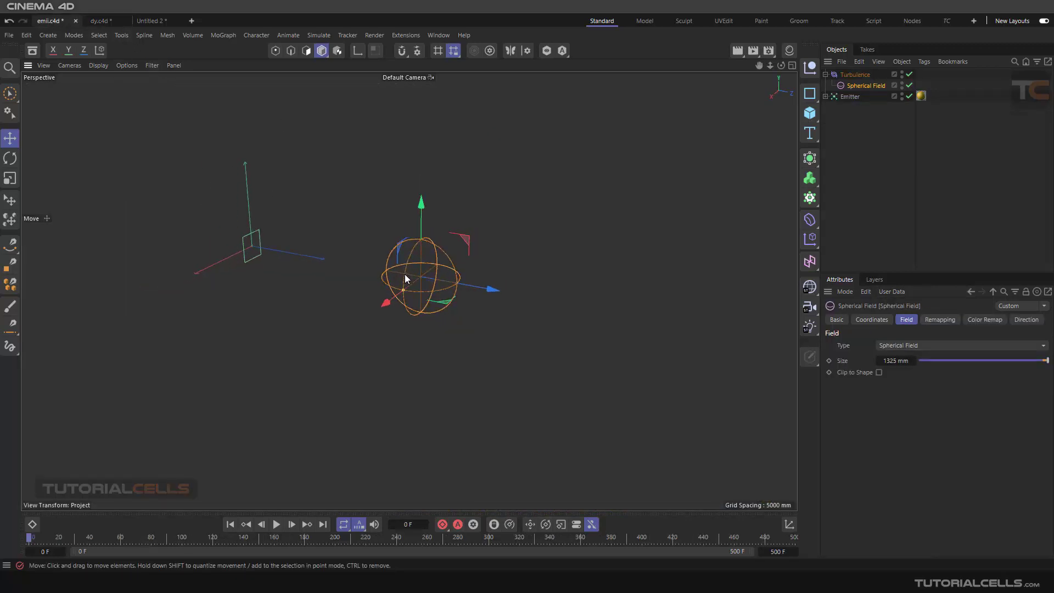
{"action": "left_click_drag", "start_coordinate": [406, 279], "coordinate": [449, 284]}
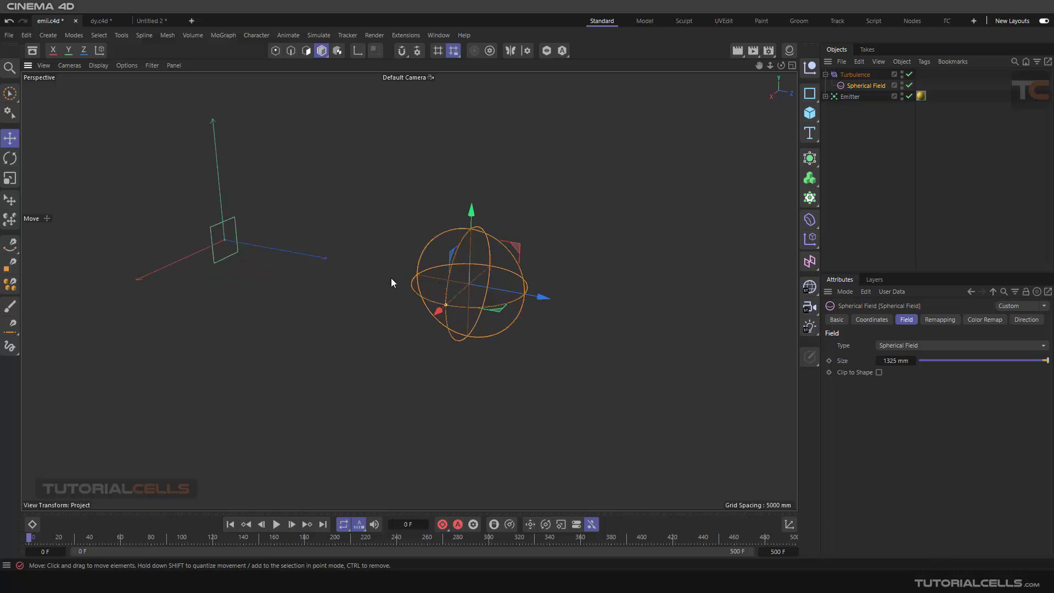
{"action": "left_click_drag", "start_coordinate": [392, 282], "coordinate": [580, 261]}
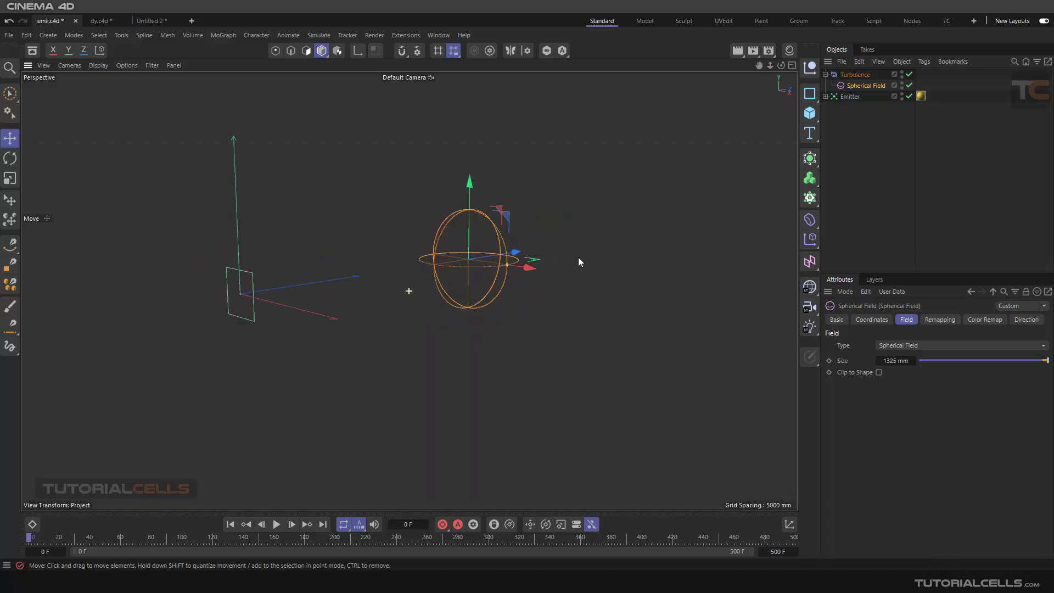